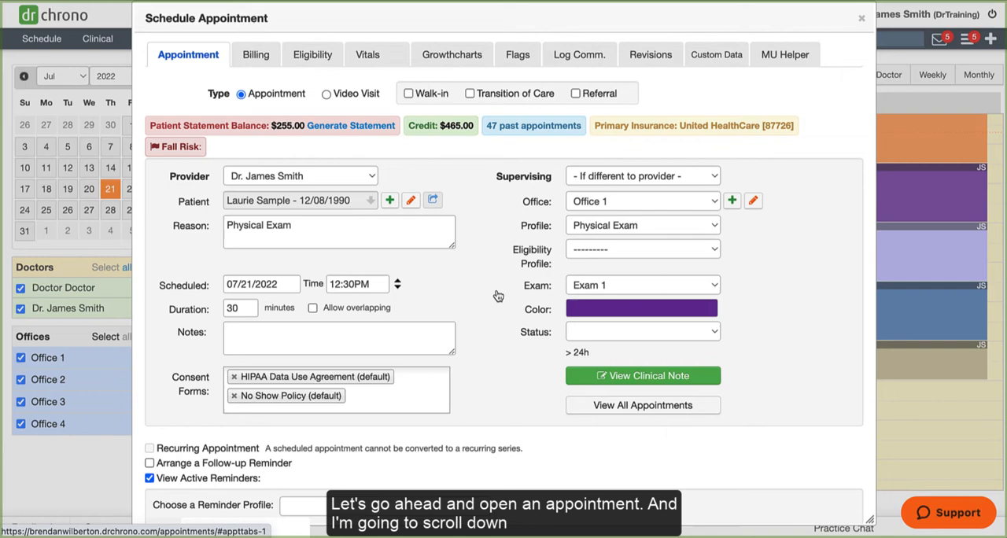
- Delete Laurie Sample's 12:30 PM Physical Exam appointment on July 21, 2022
scroll(down, 3)
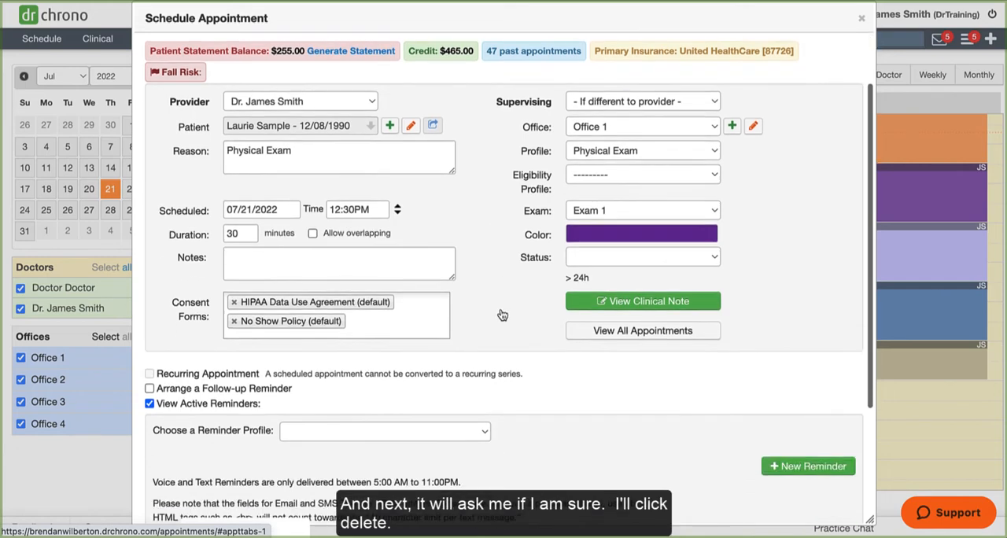
click(425, 393)
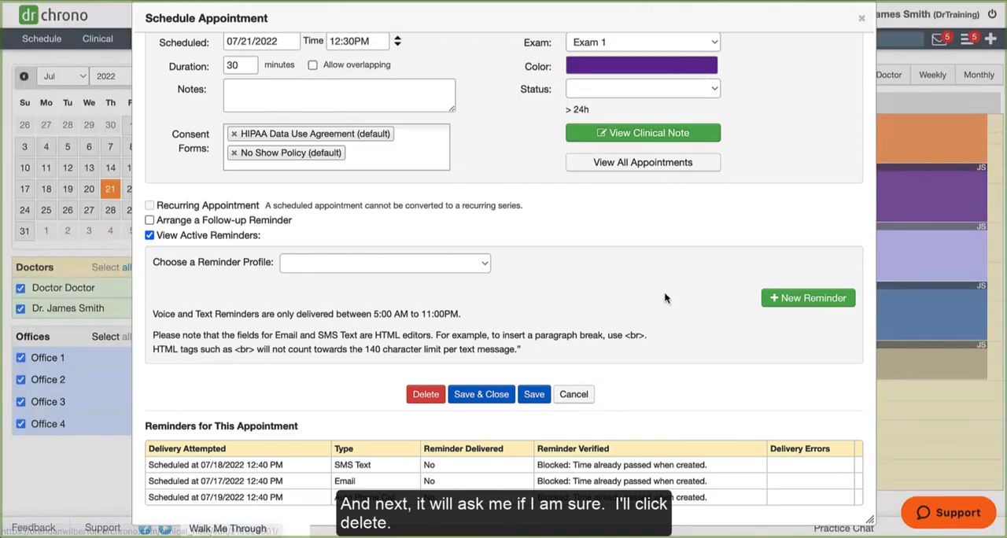
click(425, 394)
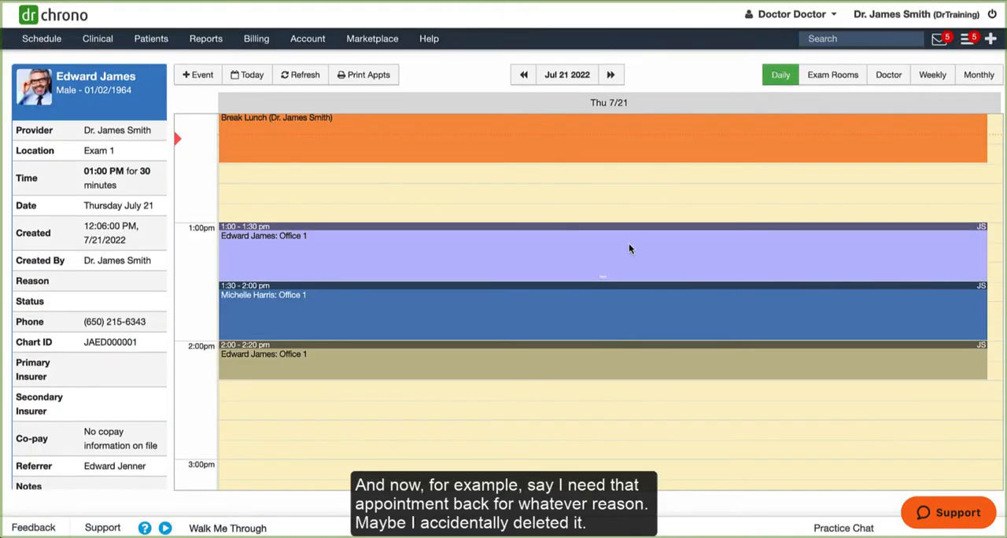
- Go to Appointment Recovery from the Schedule menu
click(40, 38)
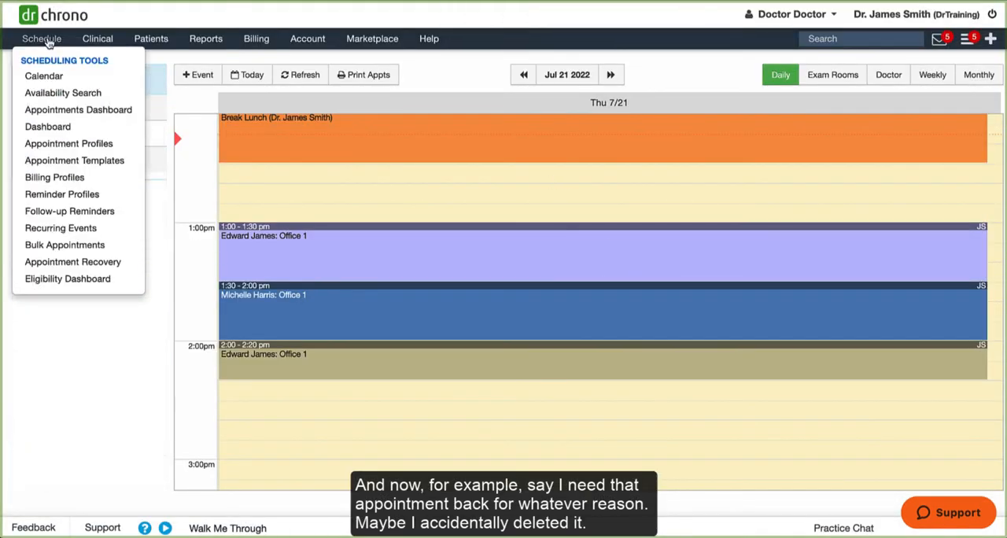
click(72, 261)
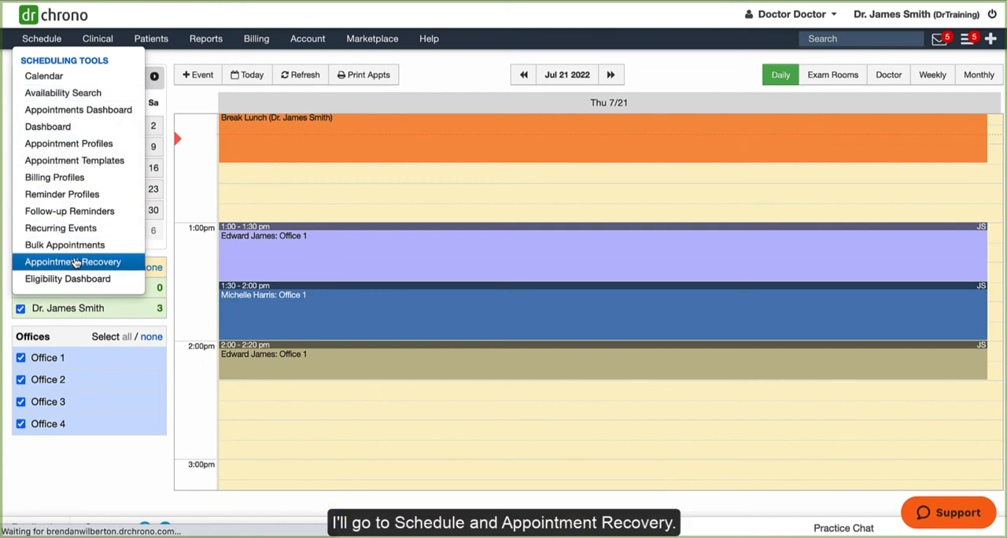
click(72, 261)
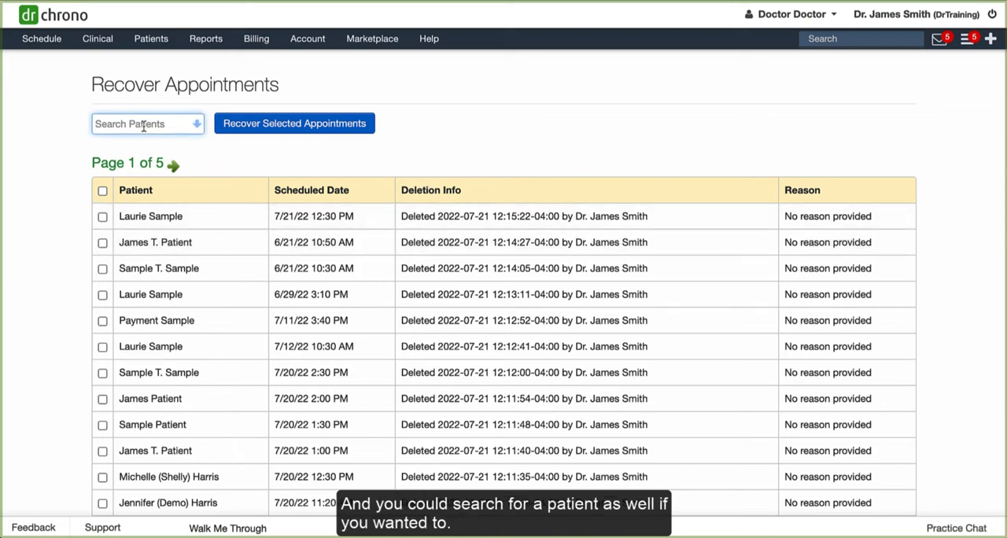
- Search 'lau', select Laurie Sample's deleted 12:30 PM appointment and recover it
text(lau)
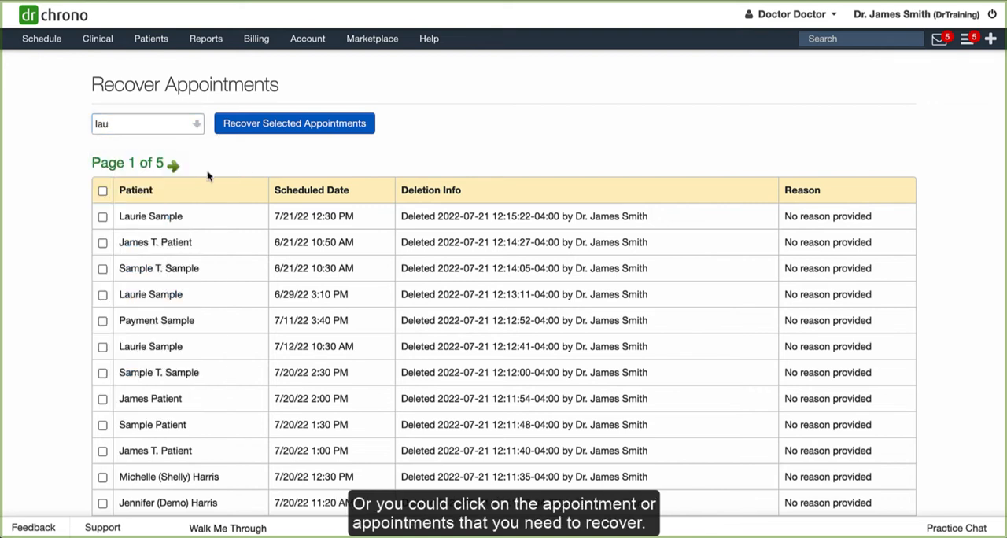
click(102, 217)
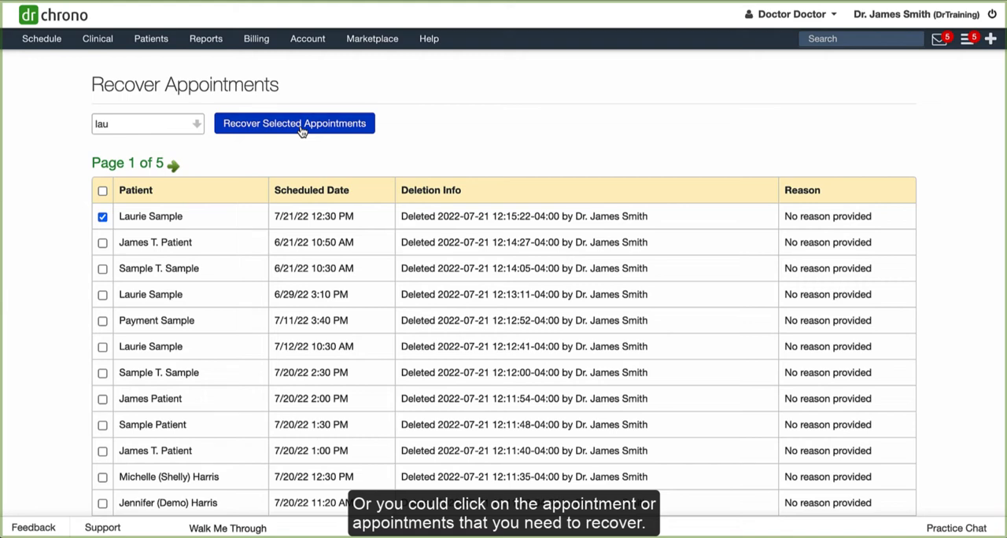
click(293, 123)
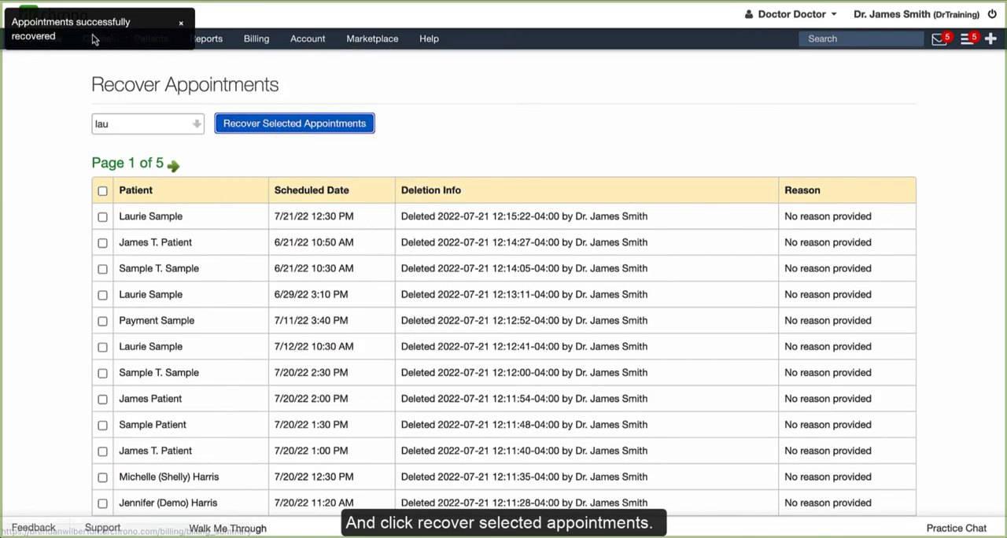
- Return to the schedule calendar from the Schedule menu
click(41, 38)
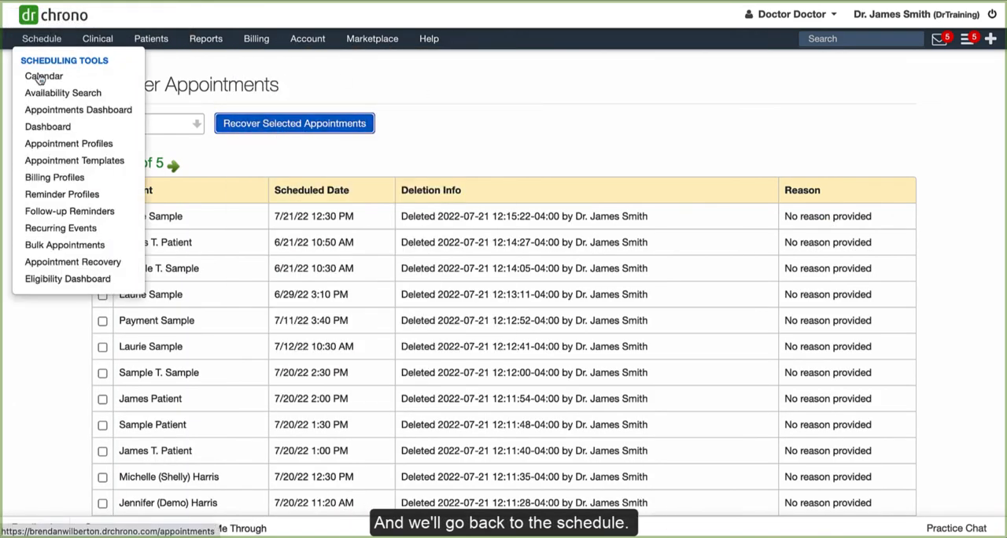
click(591, 154)
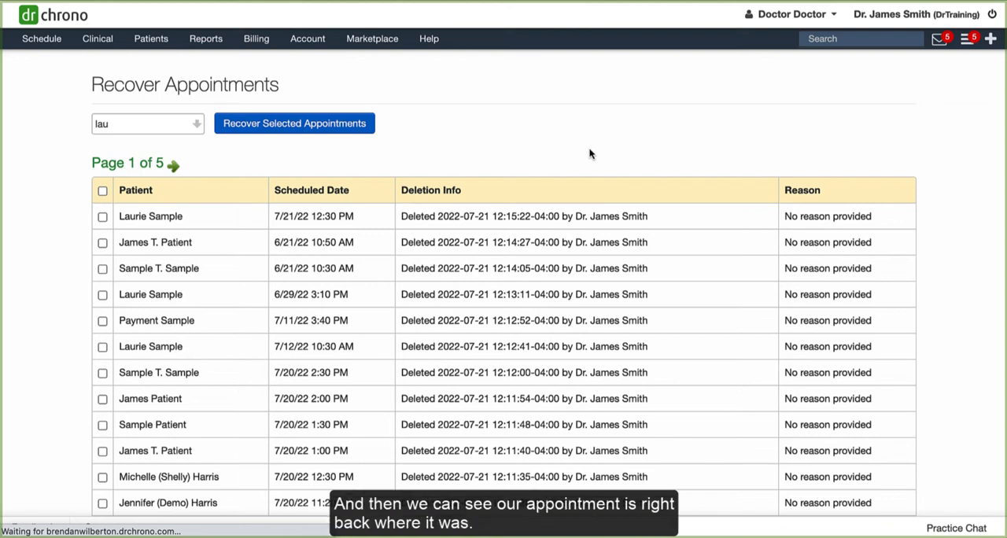